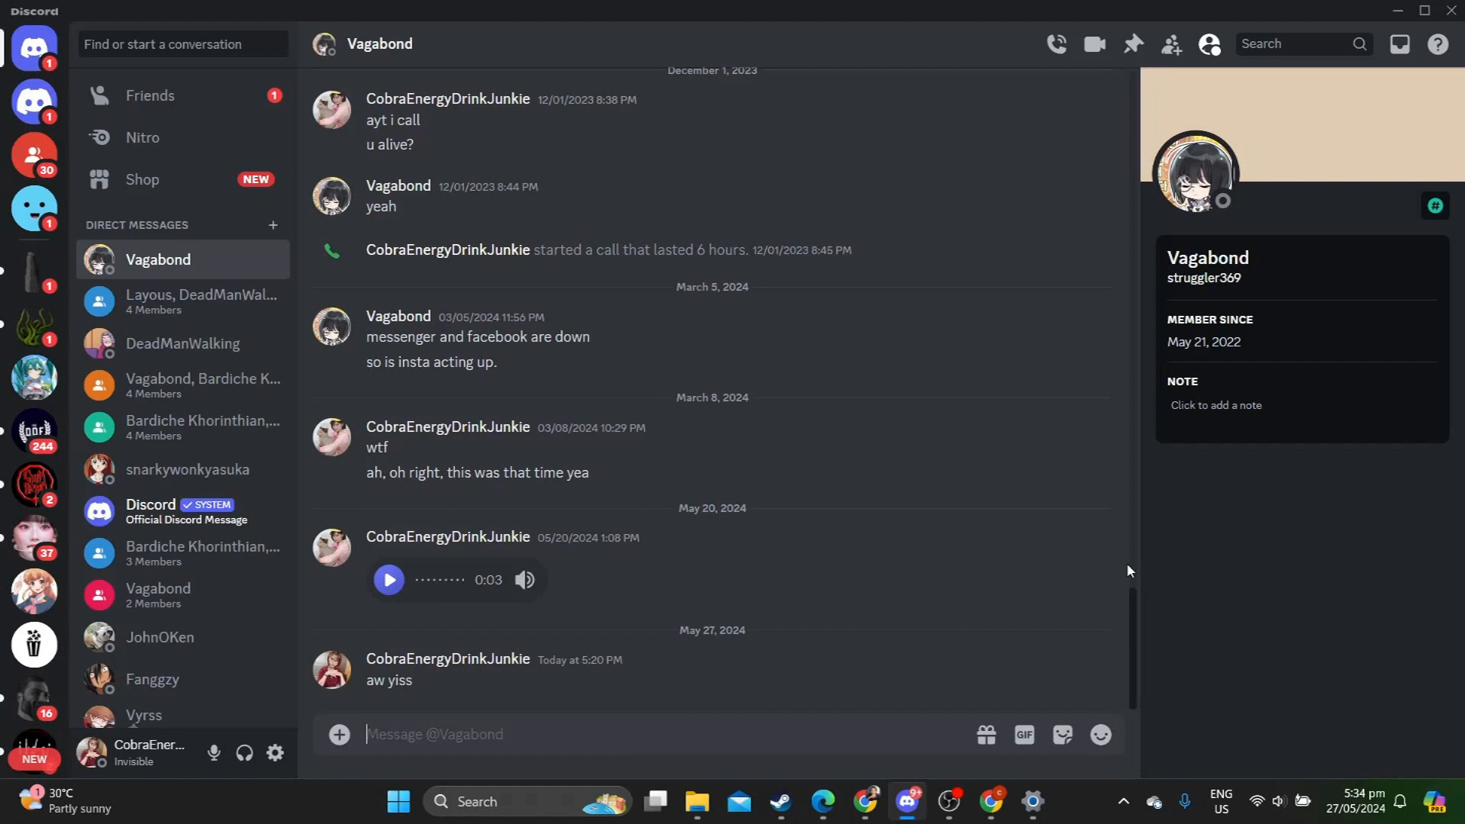
mouse_move(1221, 494)
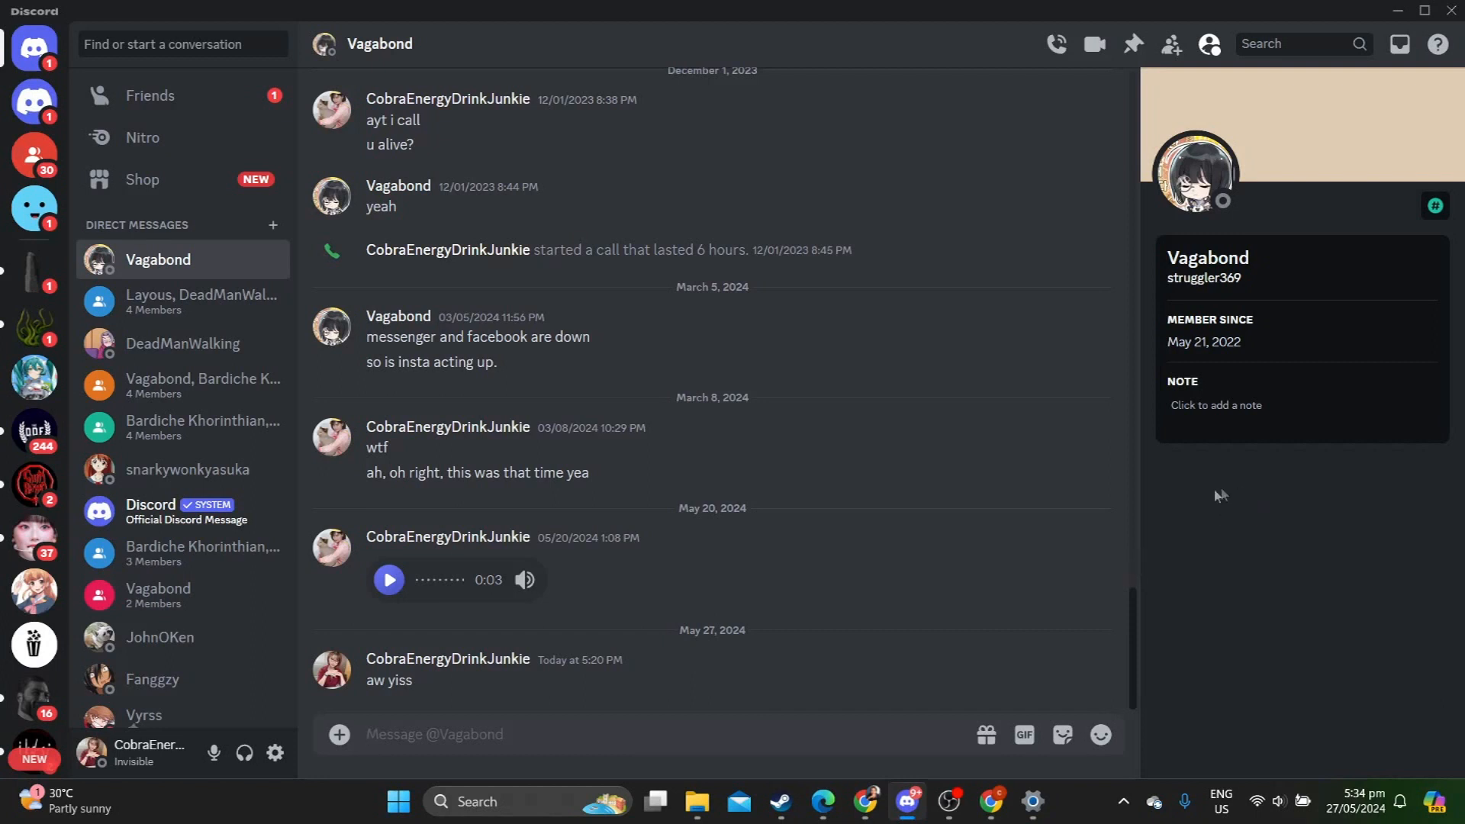
mouse_move(1199, 618)
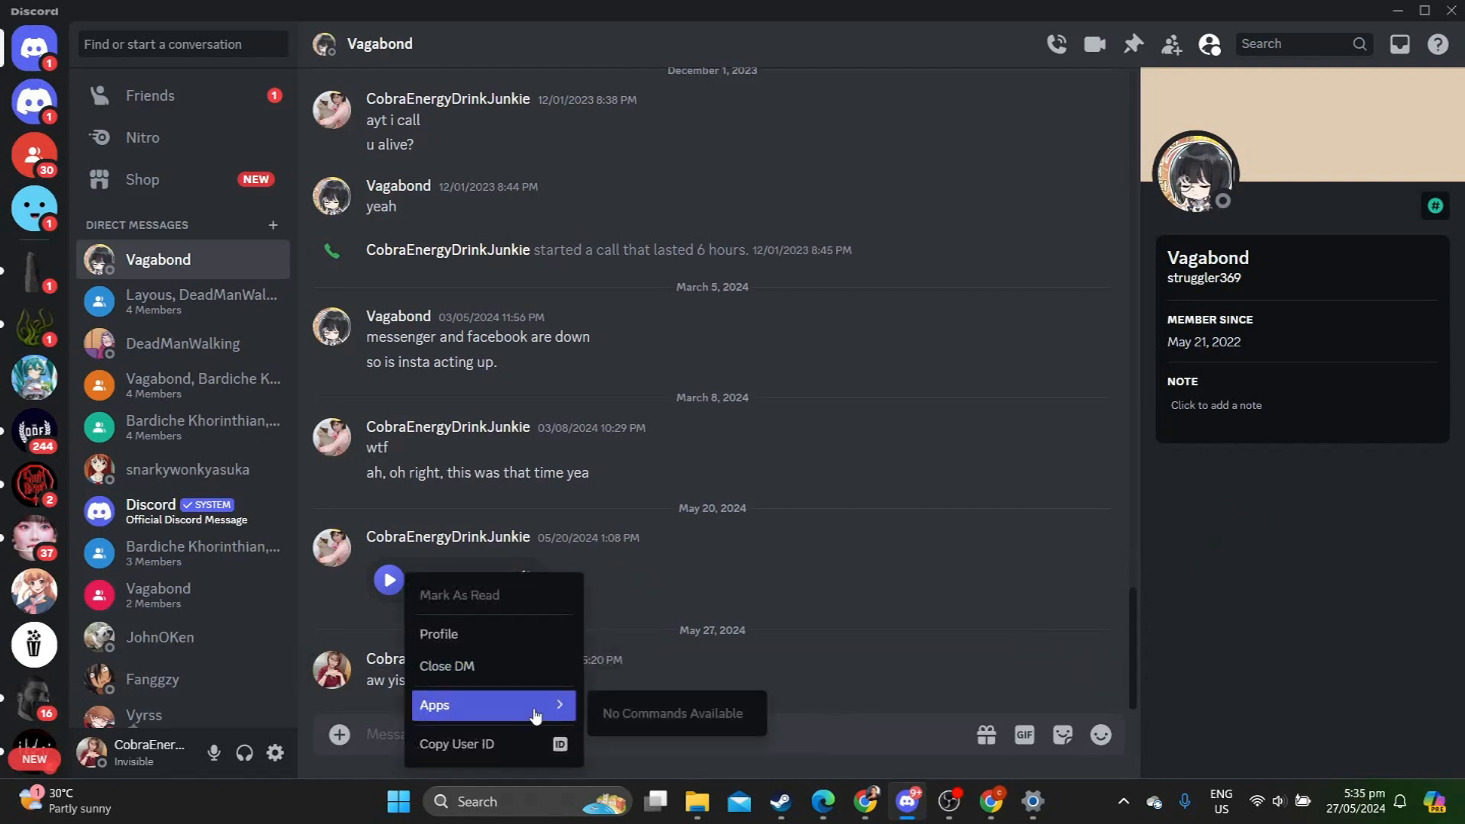
mouse_move(475, 743)
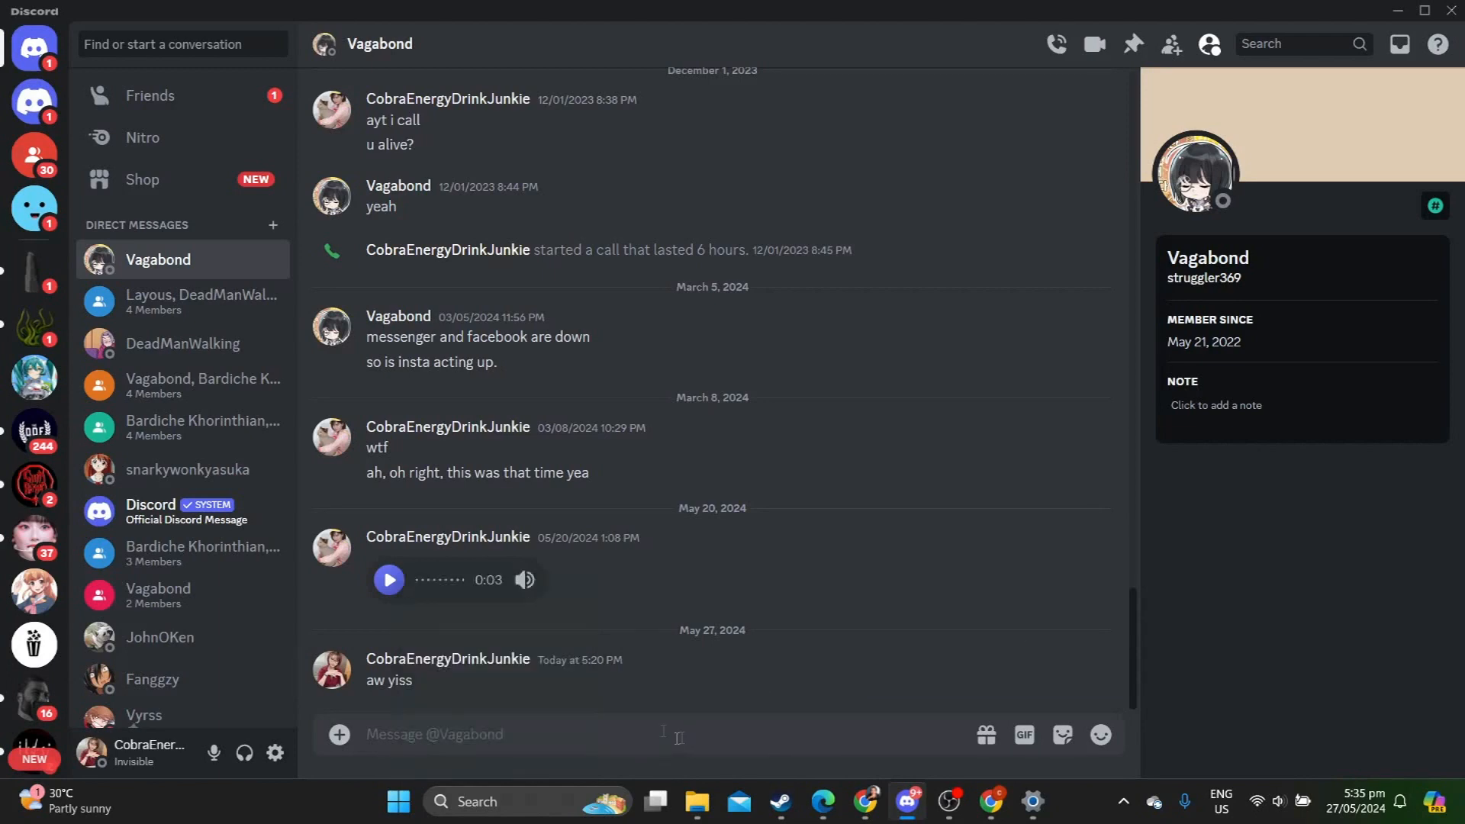
Step: Copy the latest message's ID from its context menu in the DM conversation
right_click(476, 361)
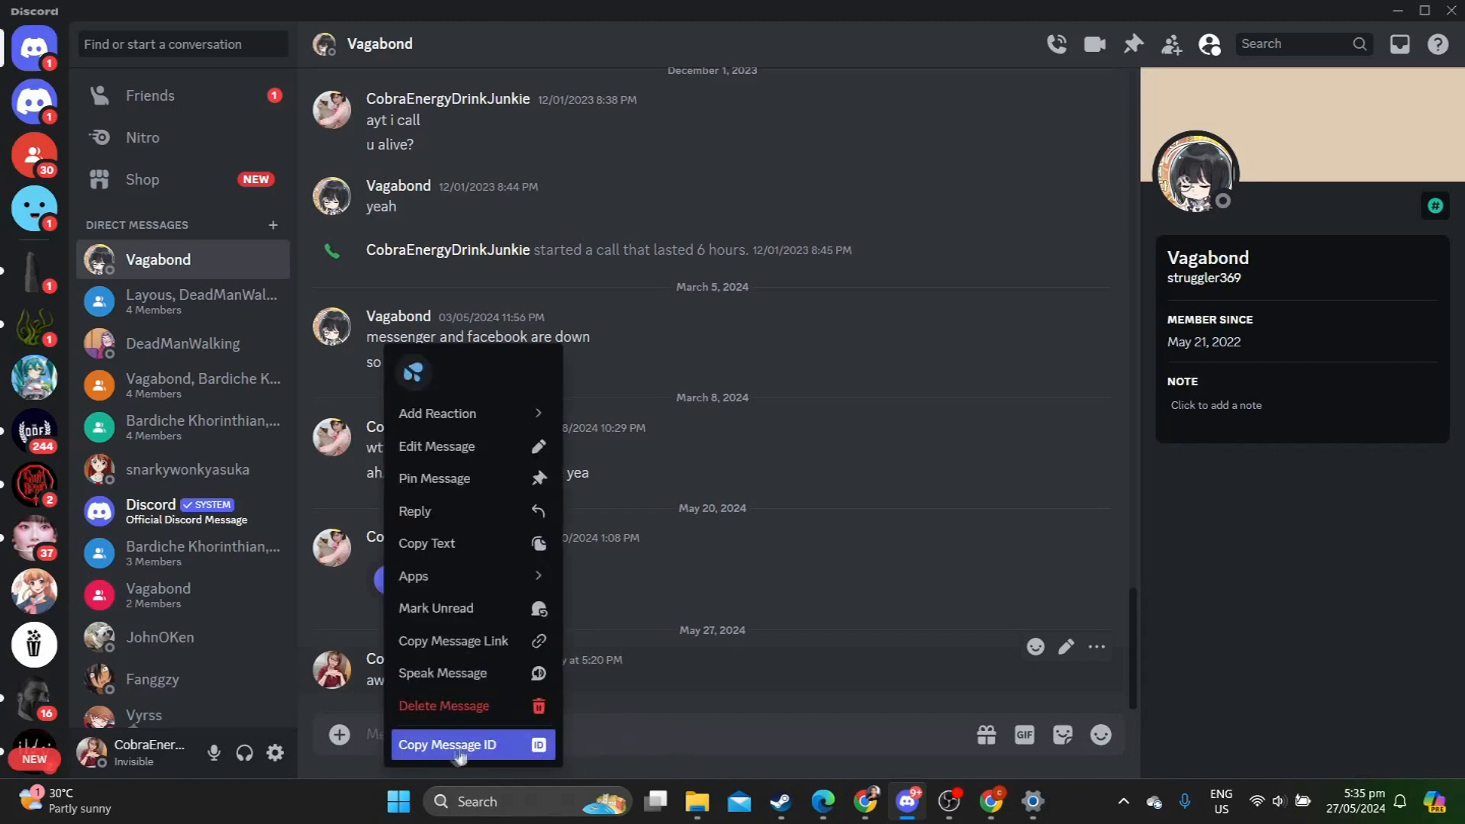
left_click(448, 745)
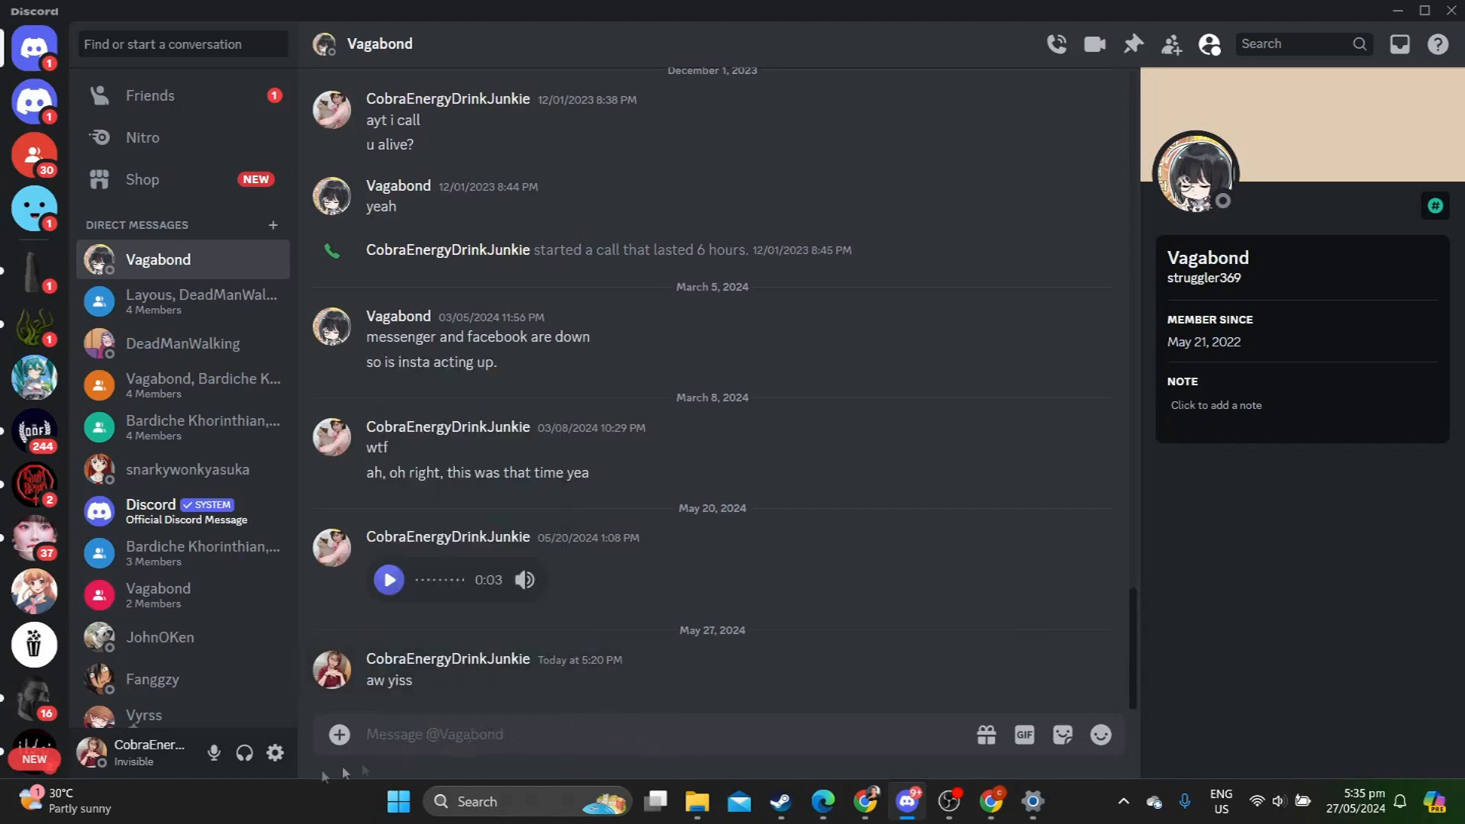
Step: Visit the Advanced page in User Settings and return to the chat without changes
left_click(275, 753)
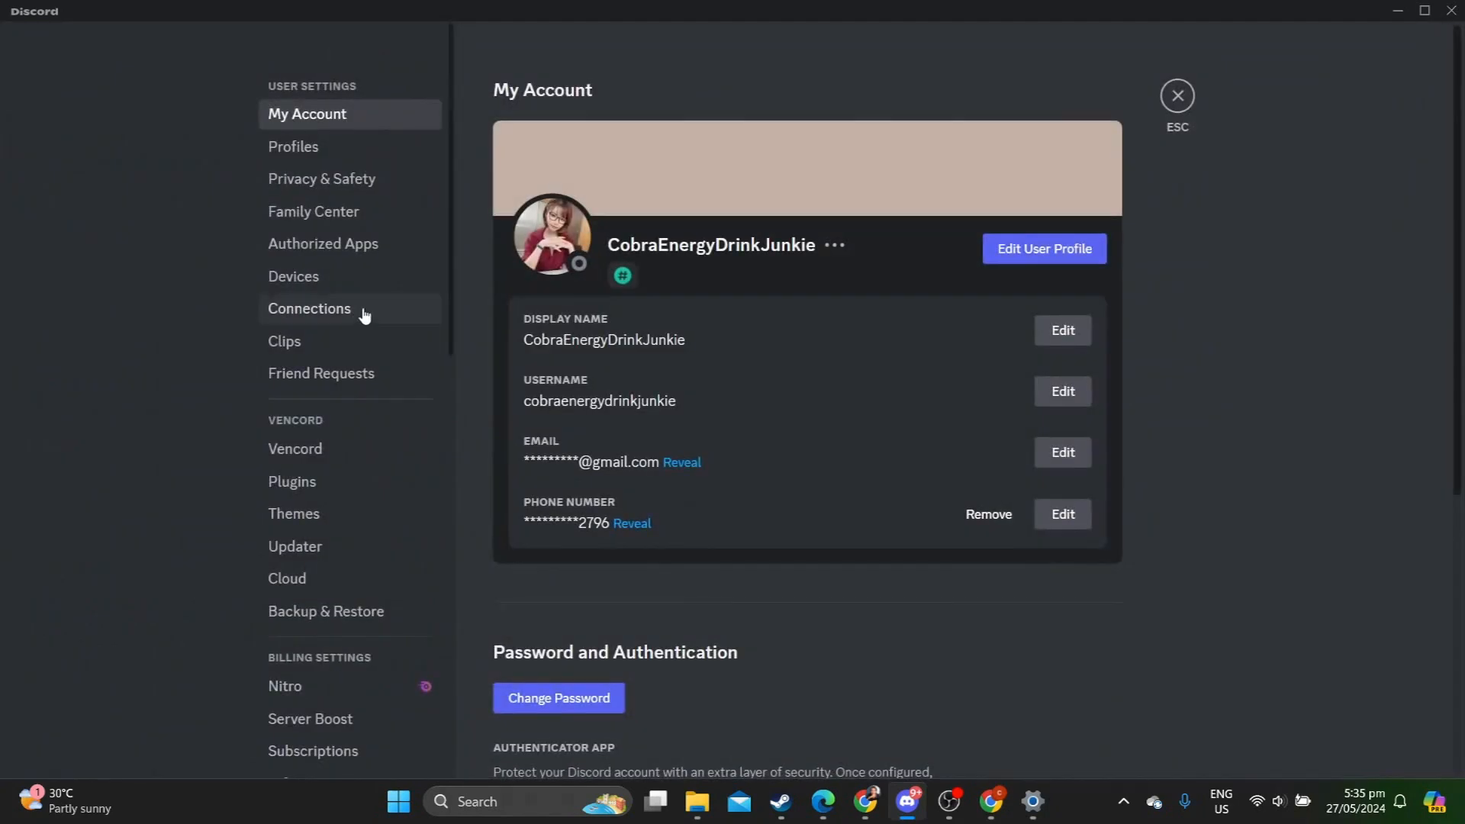
left_click(300, 419)
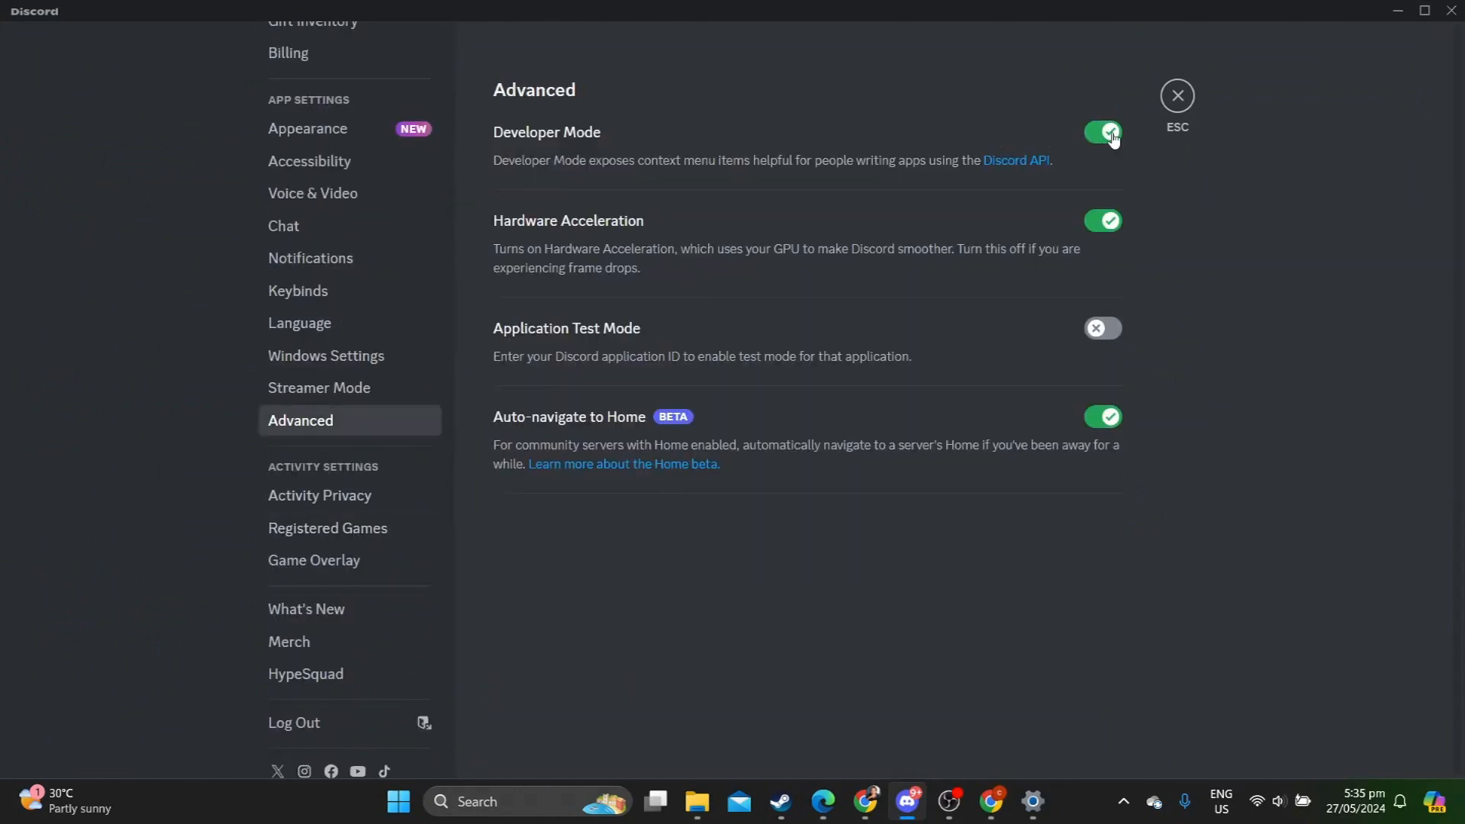
scroll("up", 3)
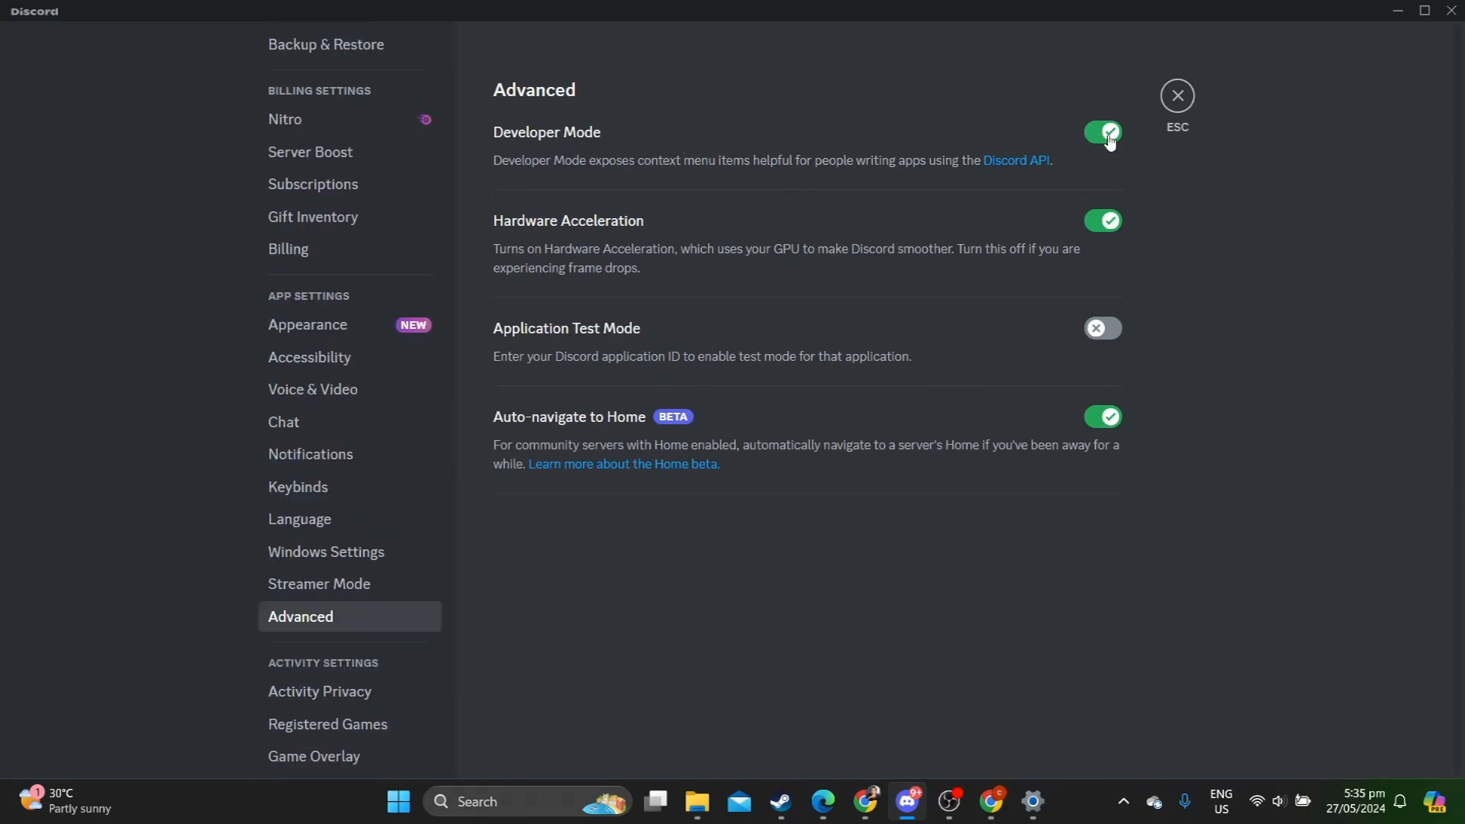
left_click(1176, 94)
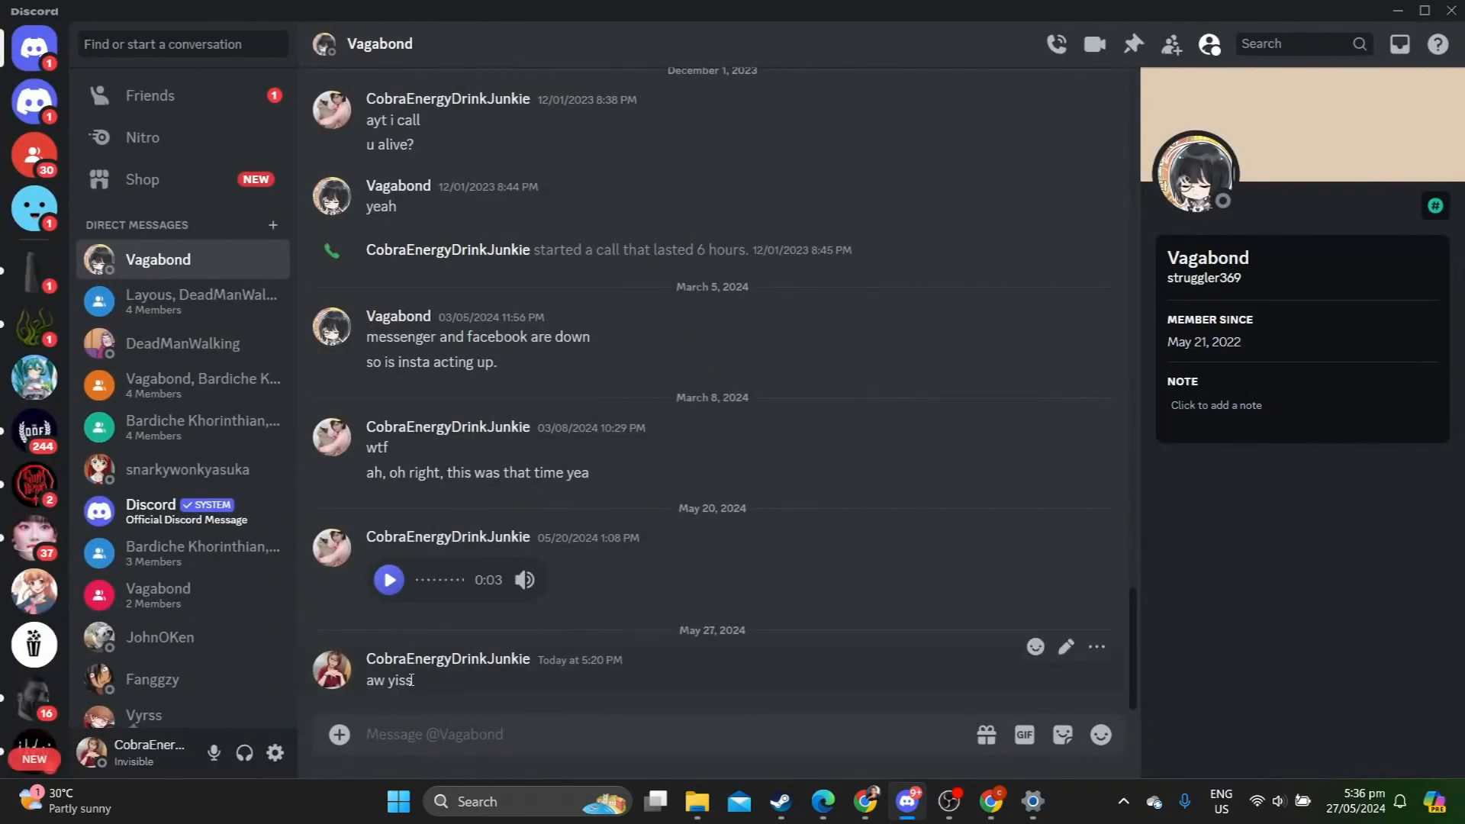
mouse_move(339, 734)
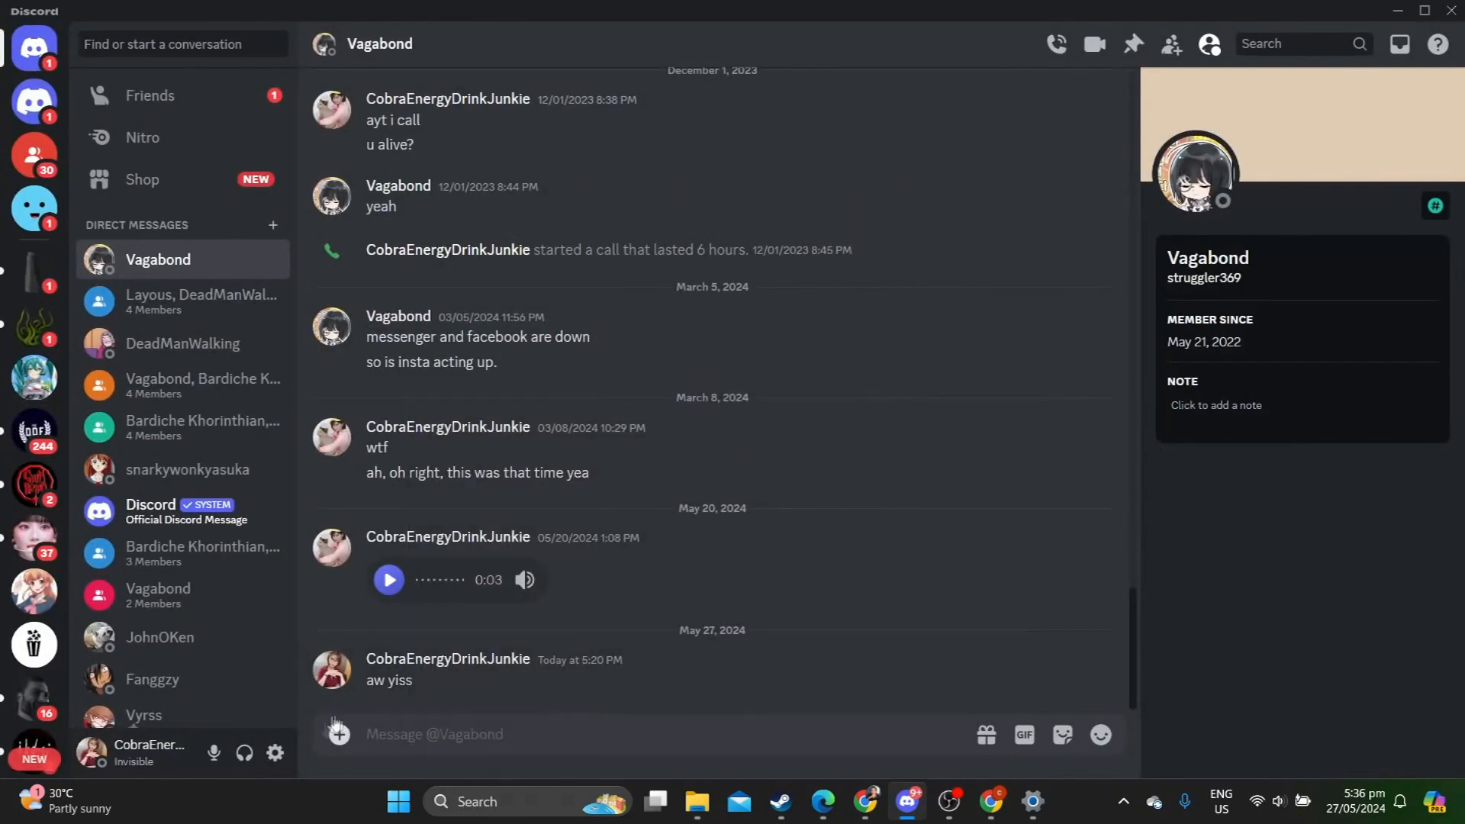
Step: Switch Developer Mode off in Advanced settings
left_click(275, 751)
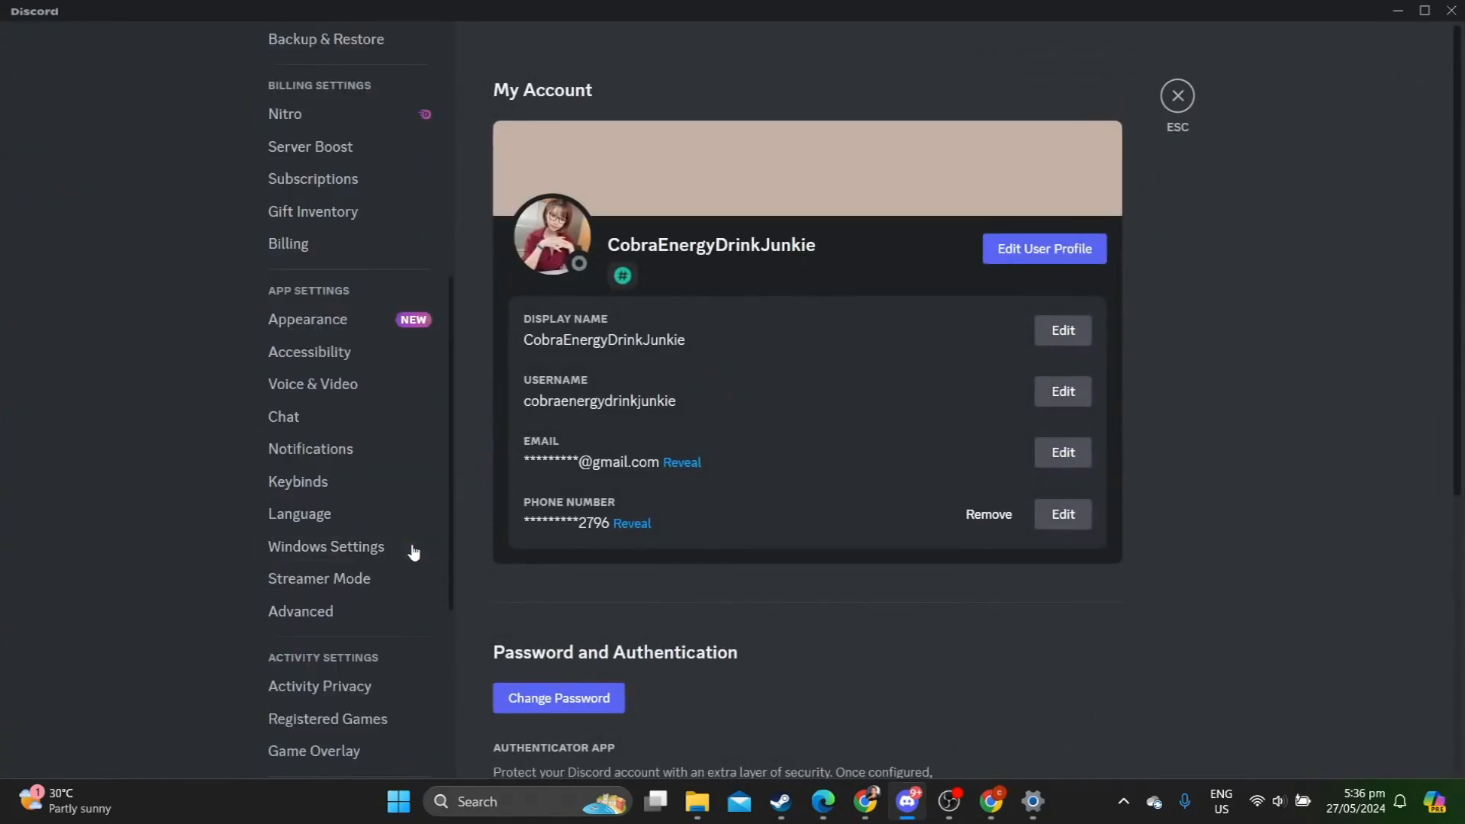
left_click(301, 610)
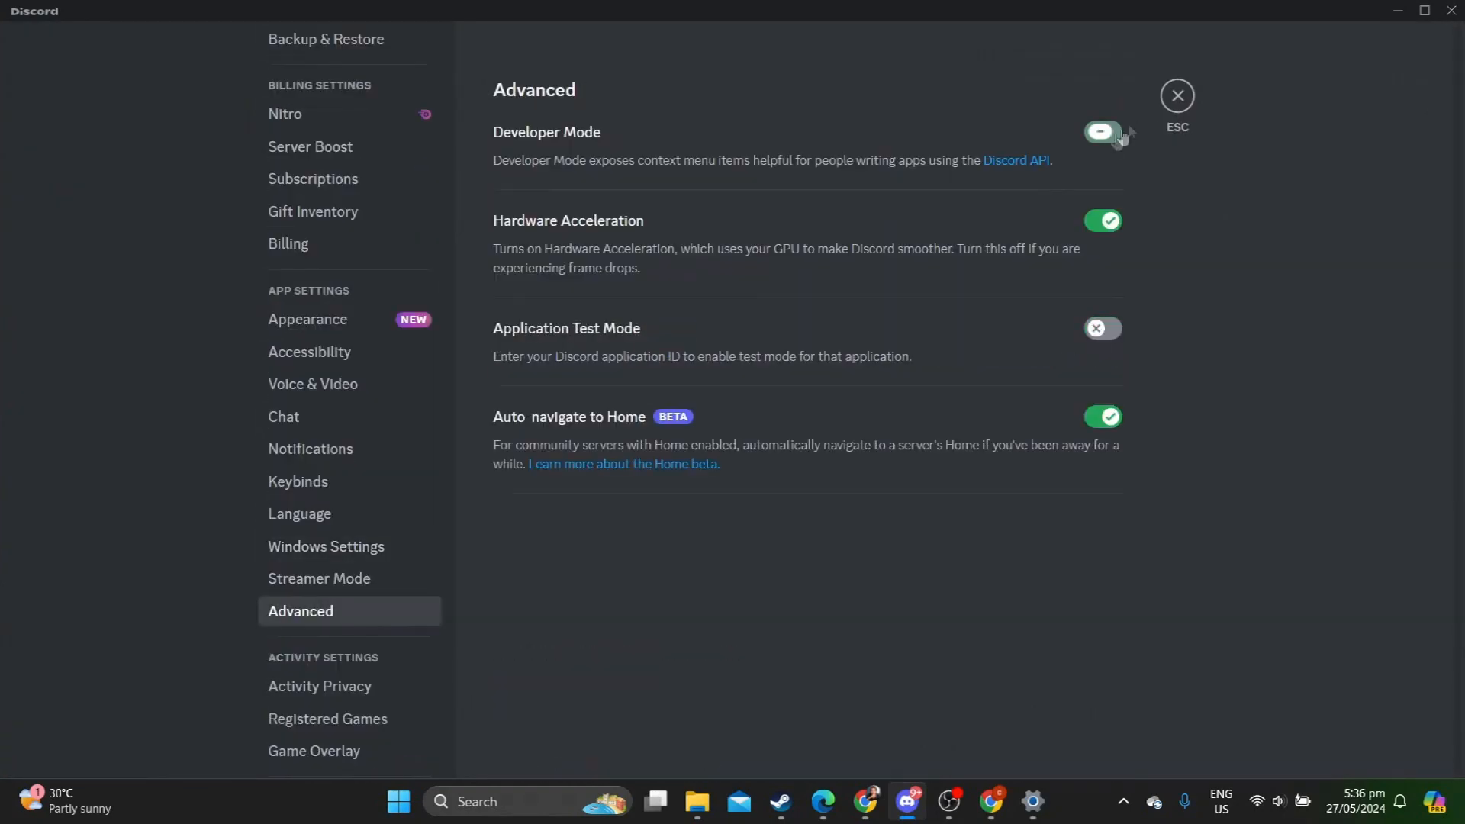
left_click(1176, 95)
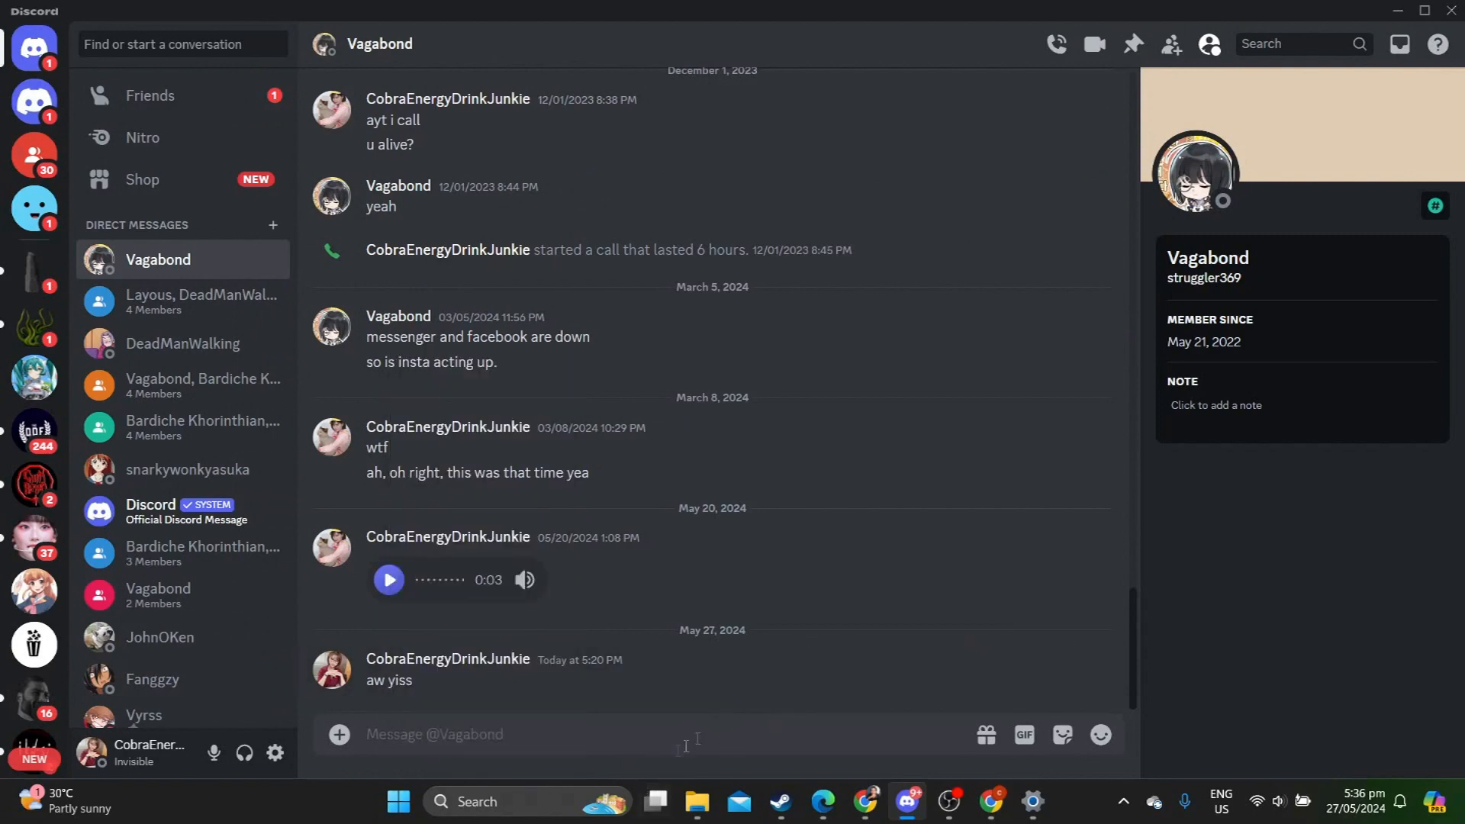
mouse_move(790, 691)
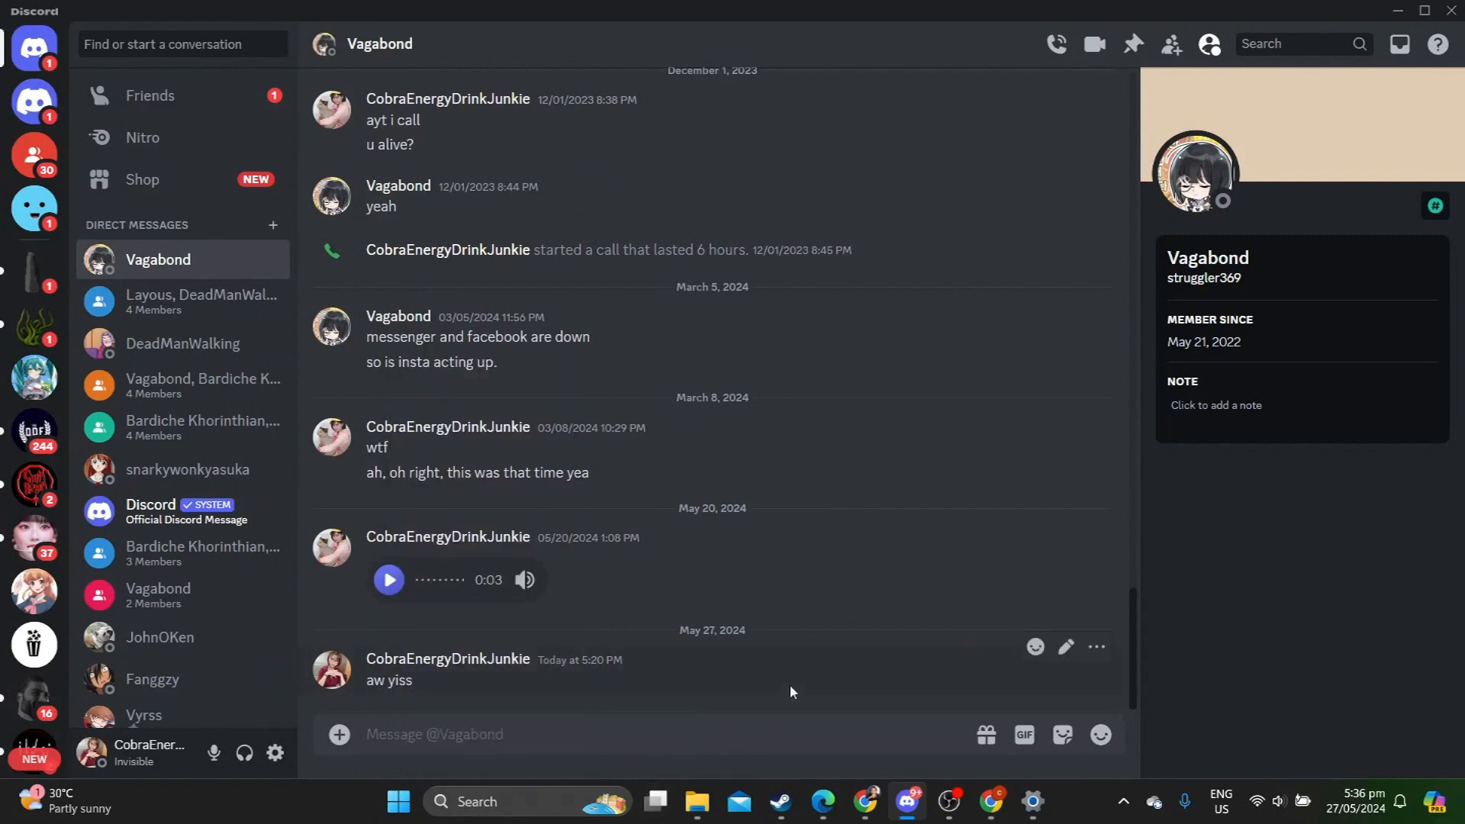
mouse_move(984, 517)
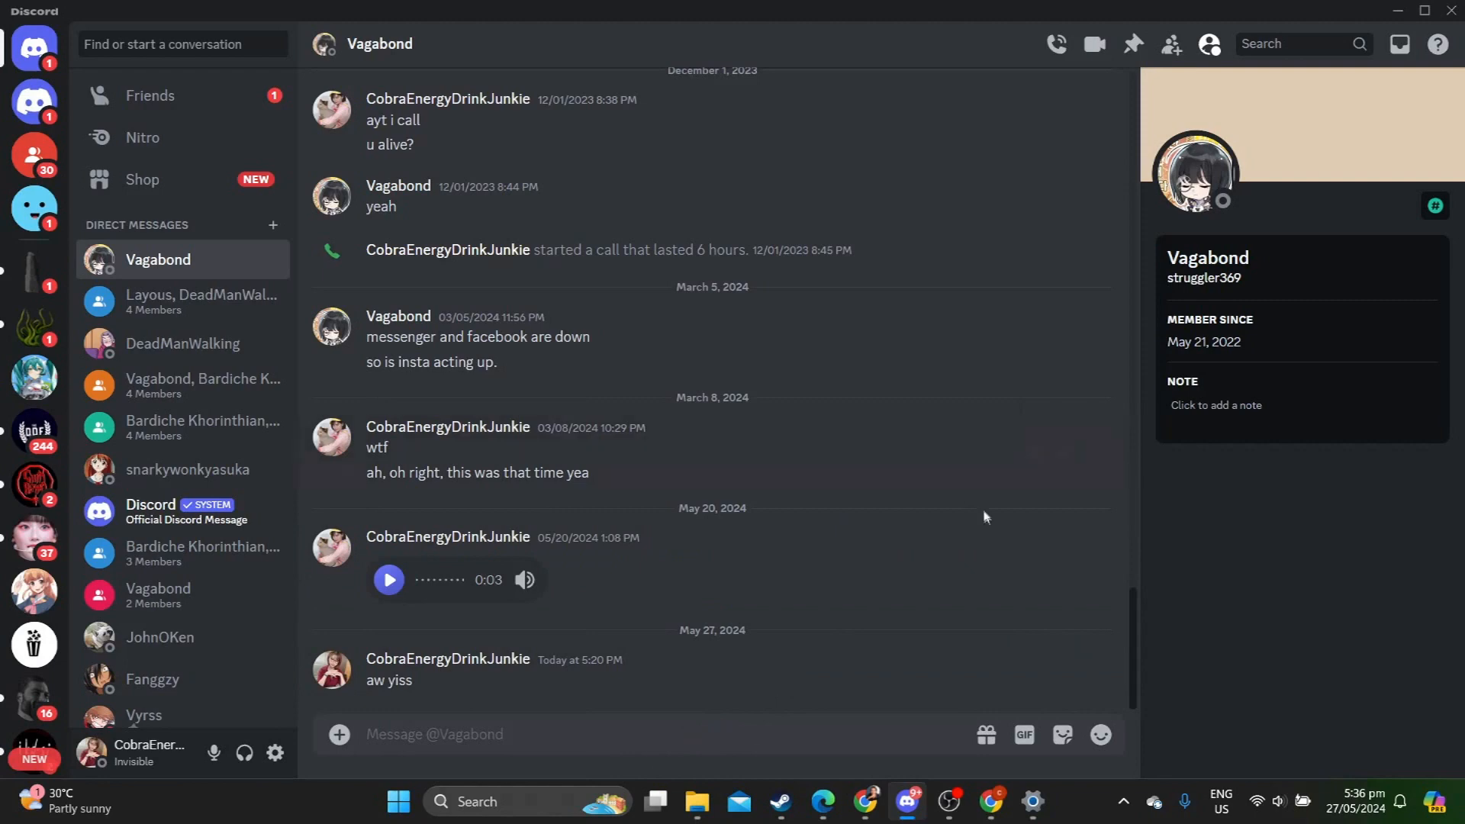
mouse_move(998, 513)
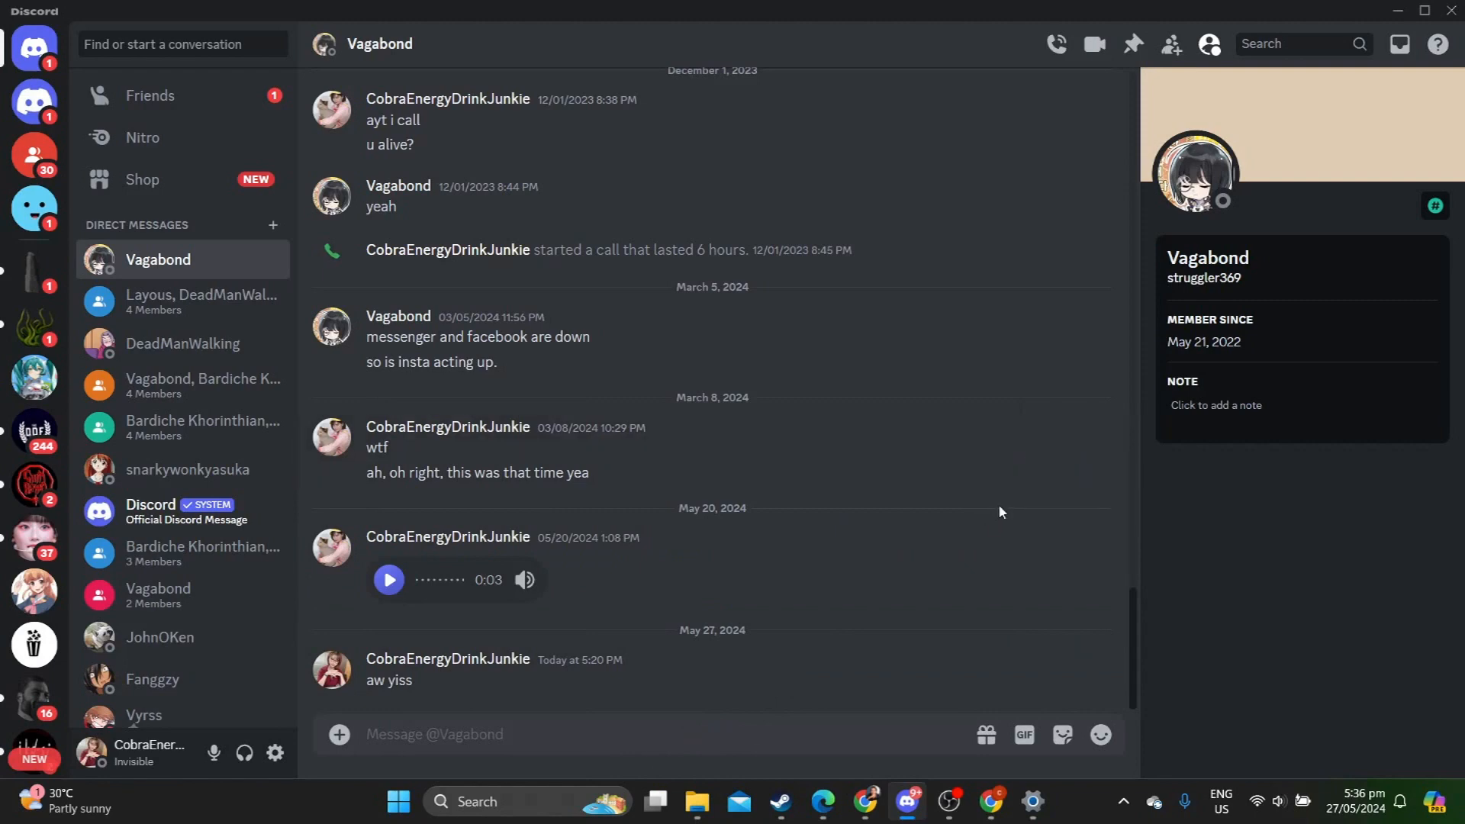